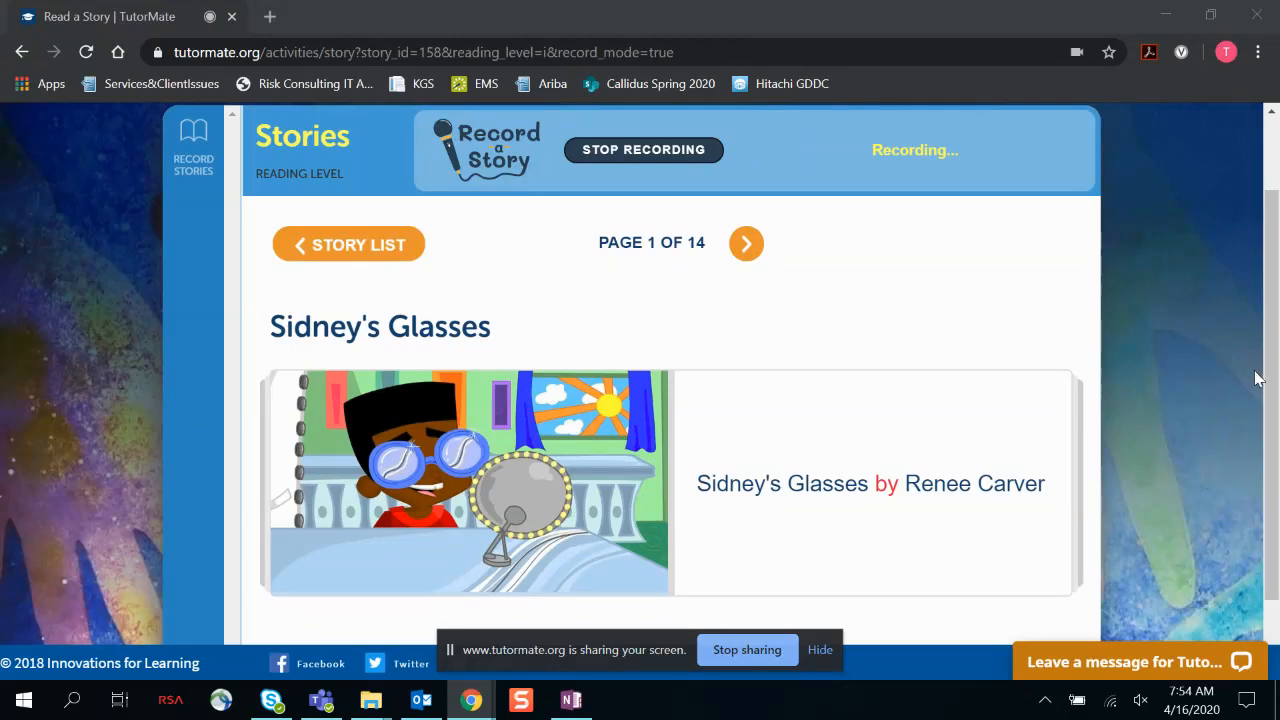
# - Advance the recorded story four pages, from the title page to page 5
pyautogui.click(746, 243)
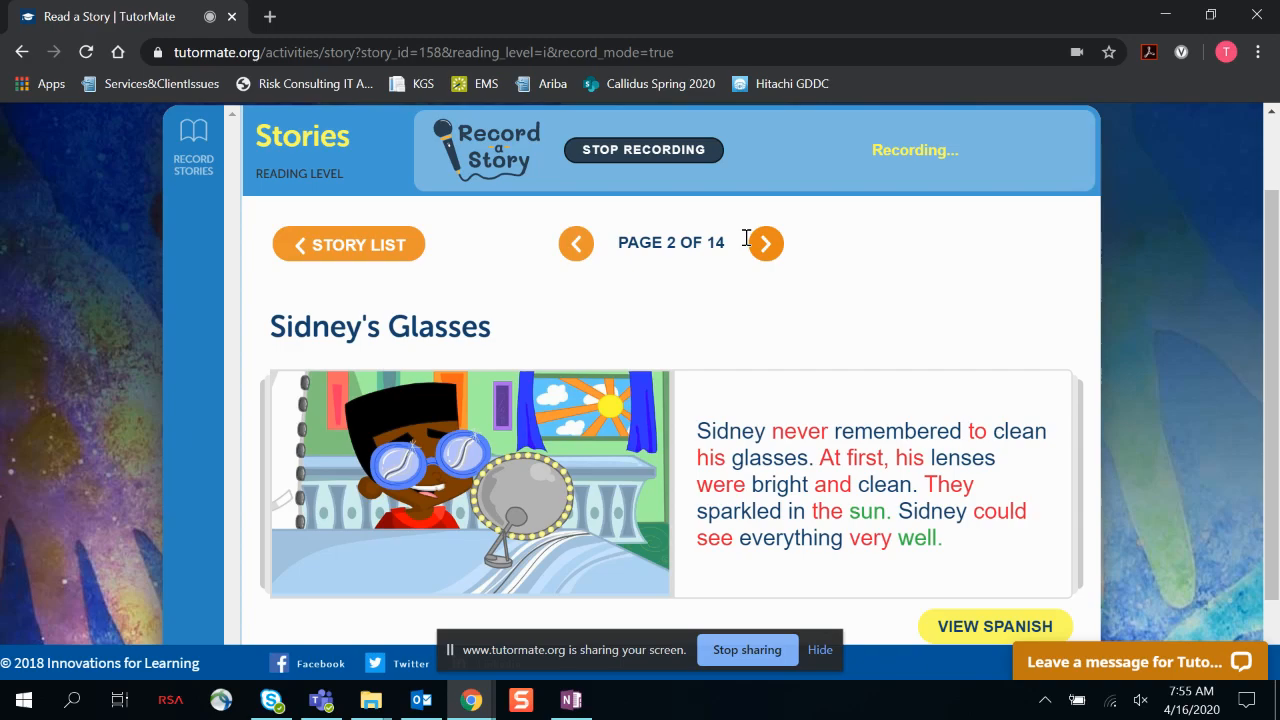
pyautogui.click(765, 243)
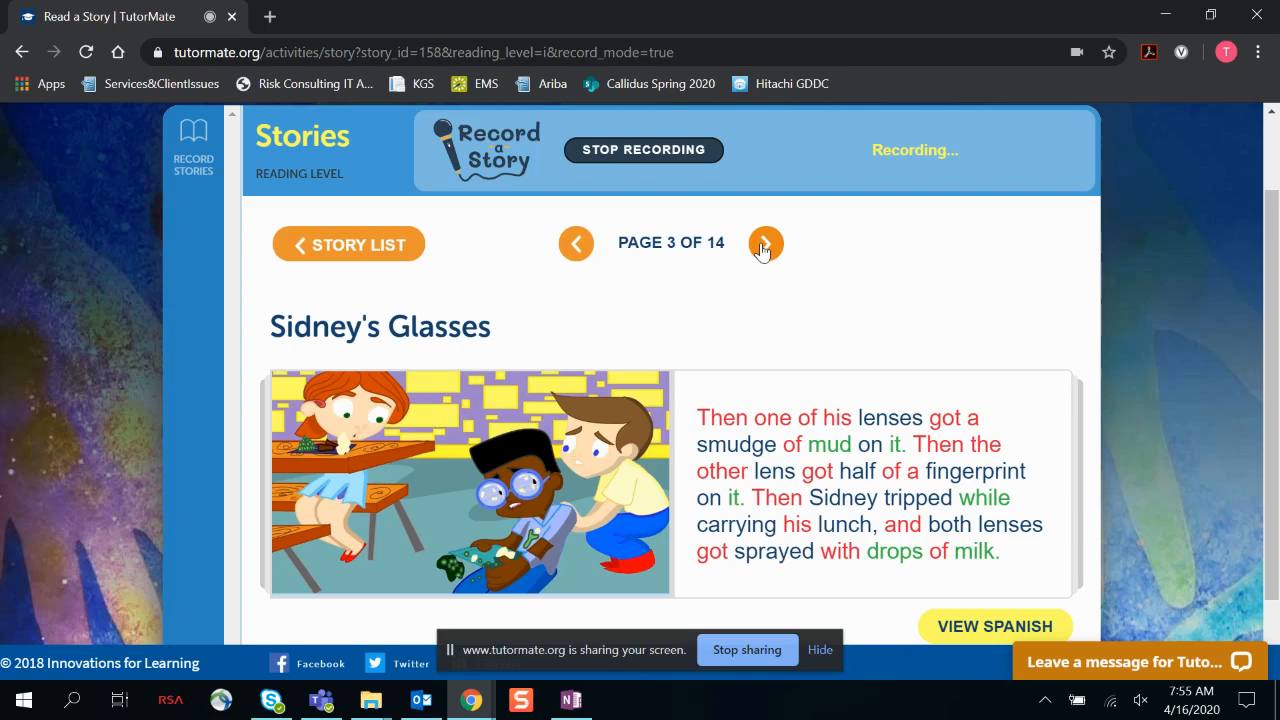
pyautogui.click(766, 243)
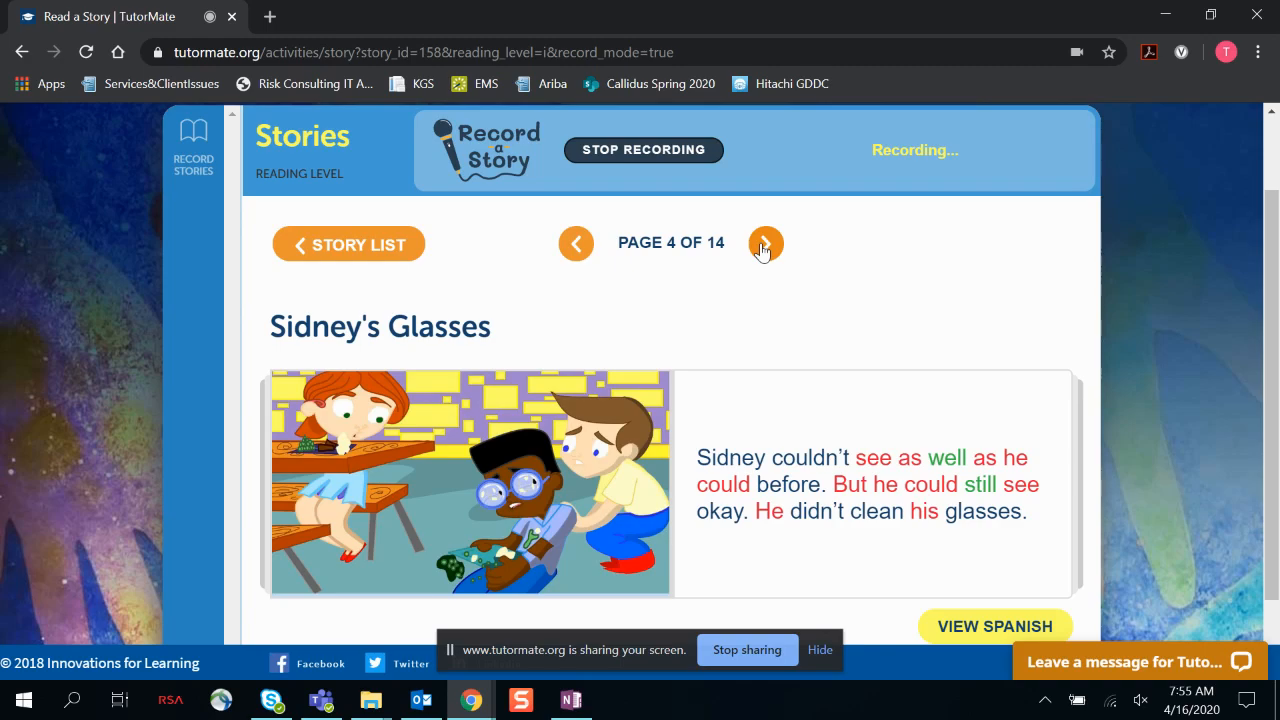
pyautogui.click(765, 243)
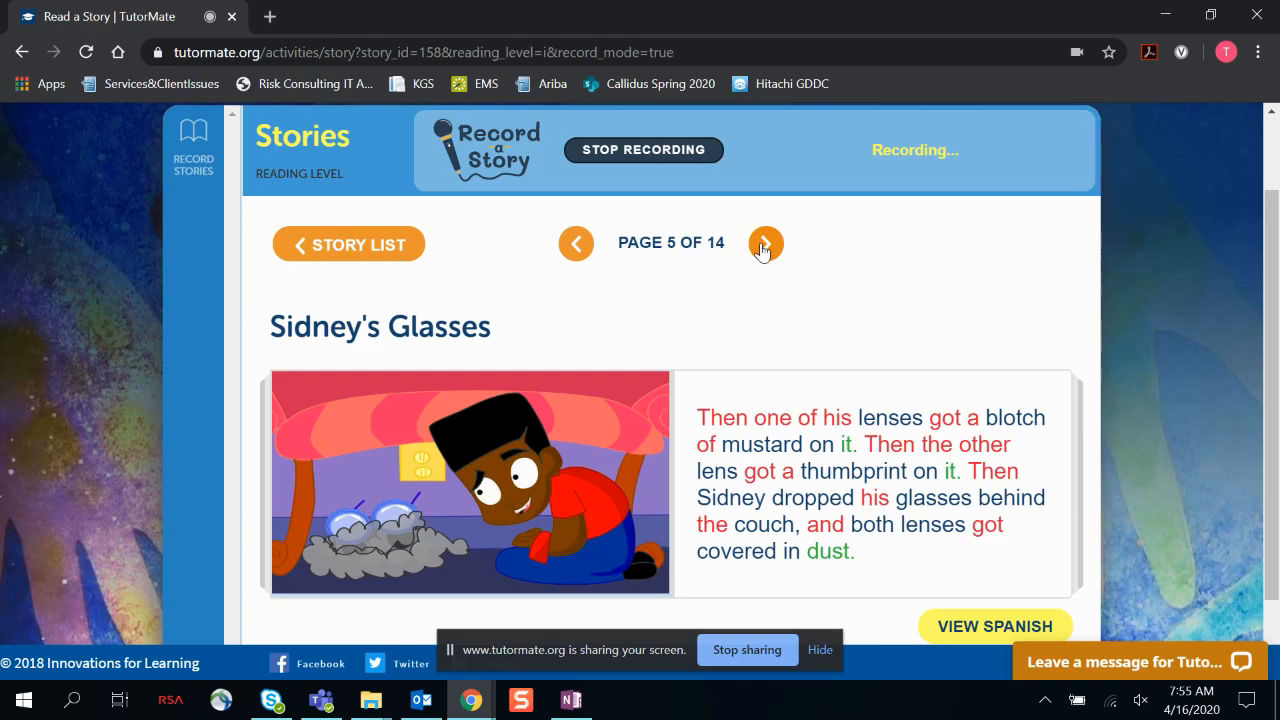
# - Turn six pages while reading aloud, from page 5 to page 11
pyautogui.click(765, 243)
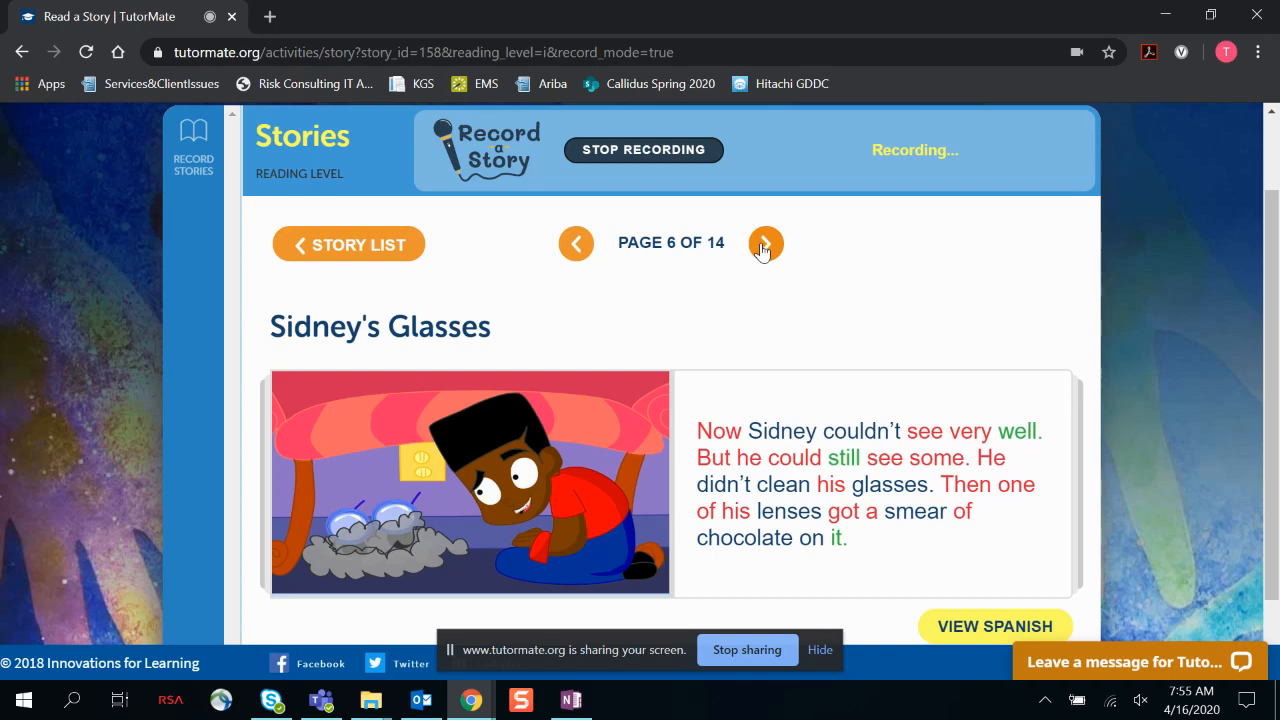
pyautogui.click(765, 243)
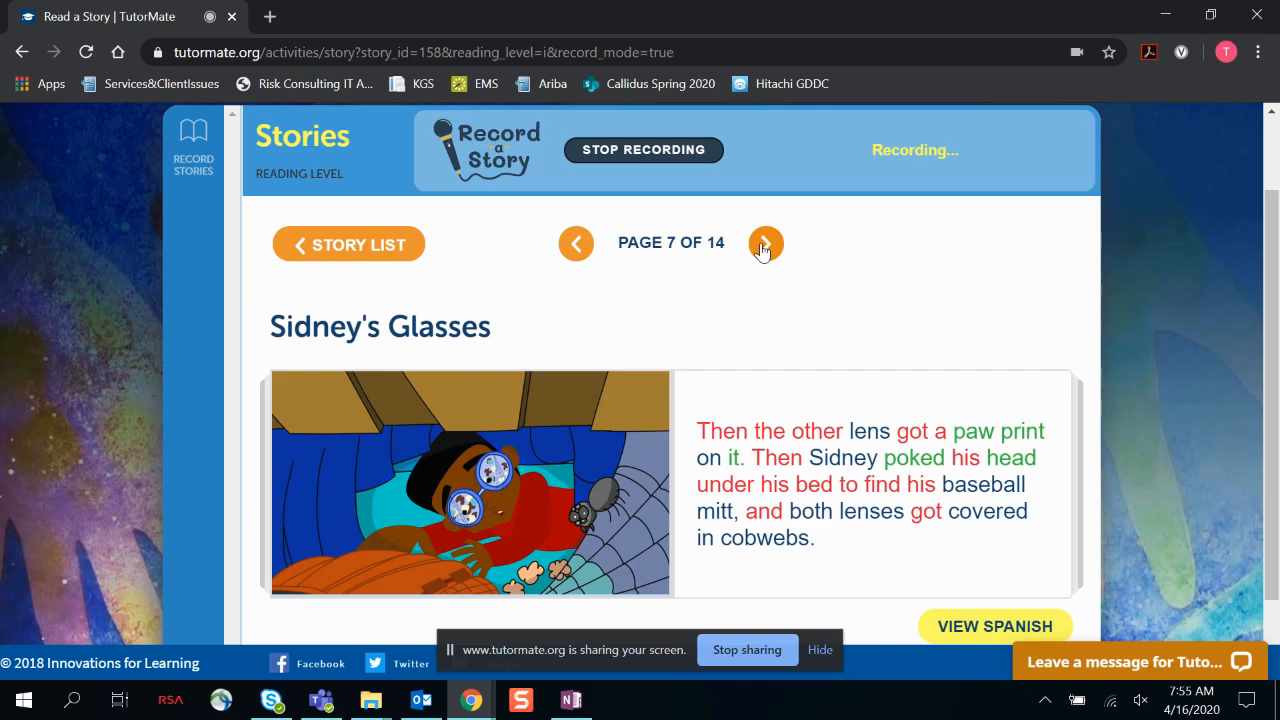
pyautogui.click(766, 243)
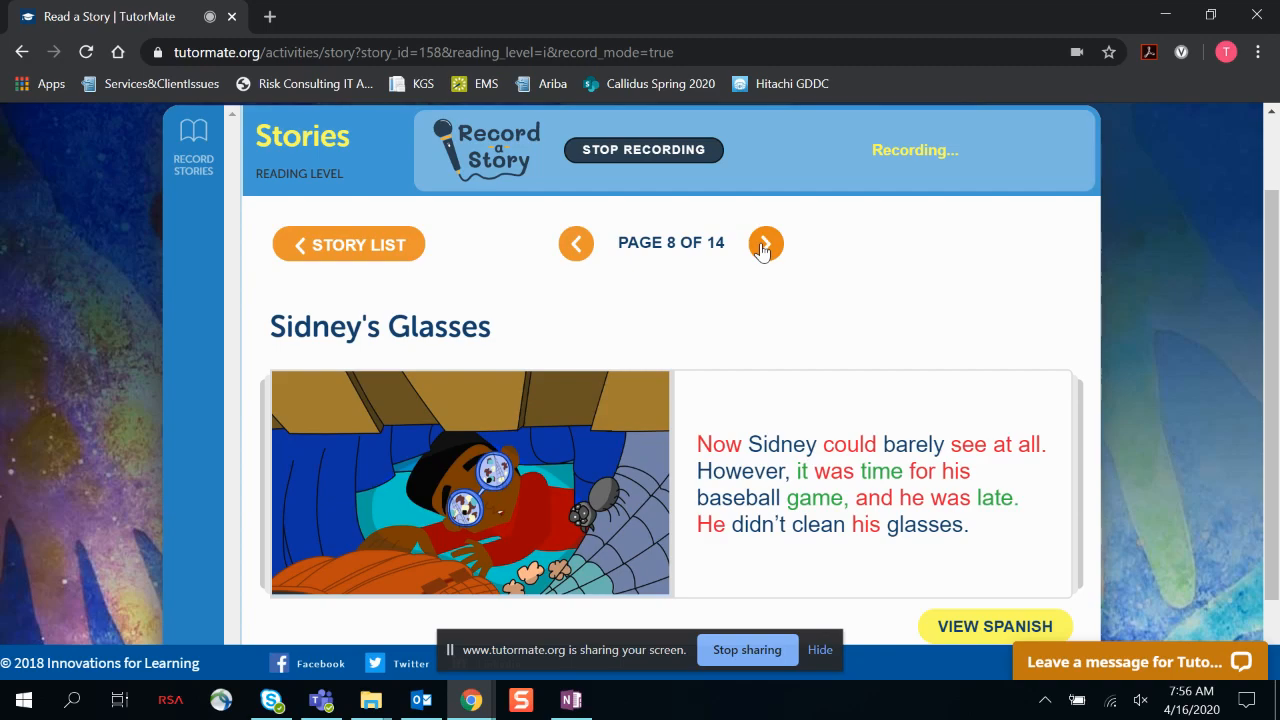
pyautogui.click(766, 243)
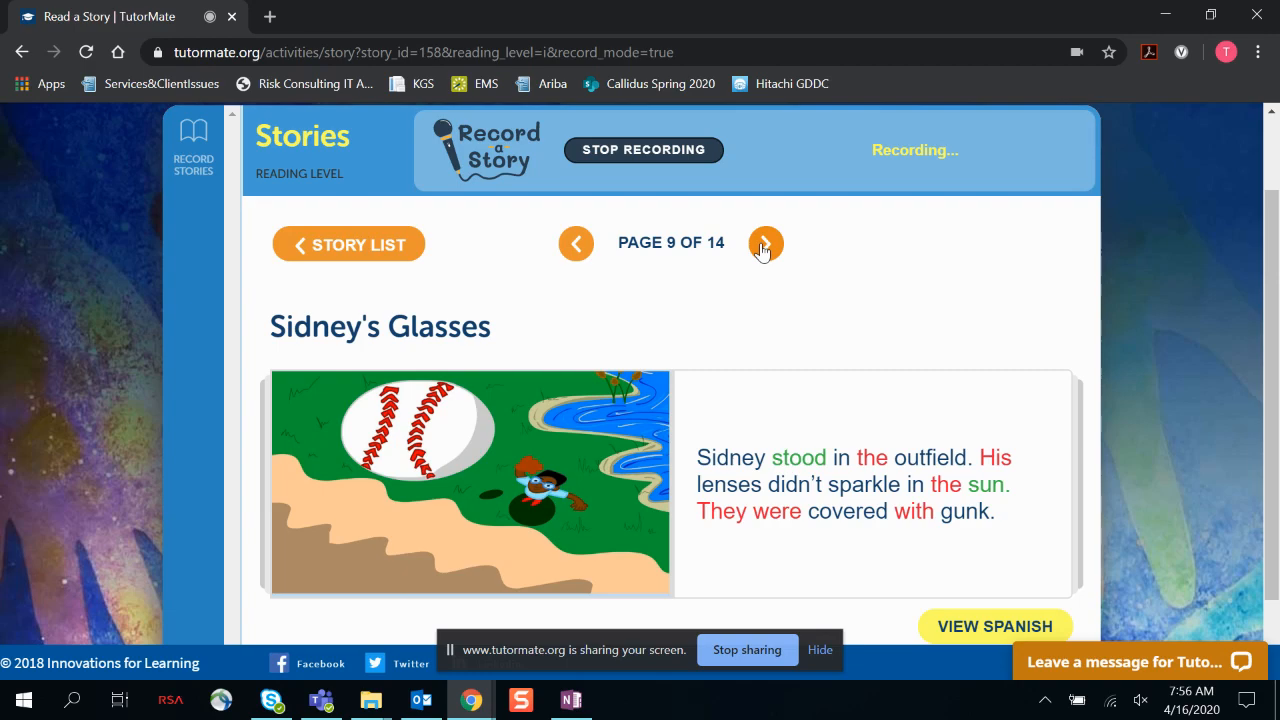
pyautogui.click(767, 243)
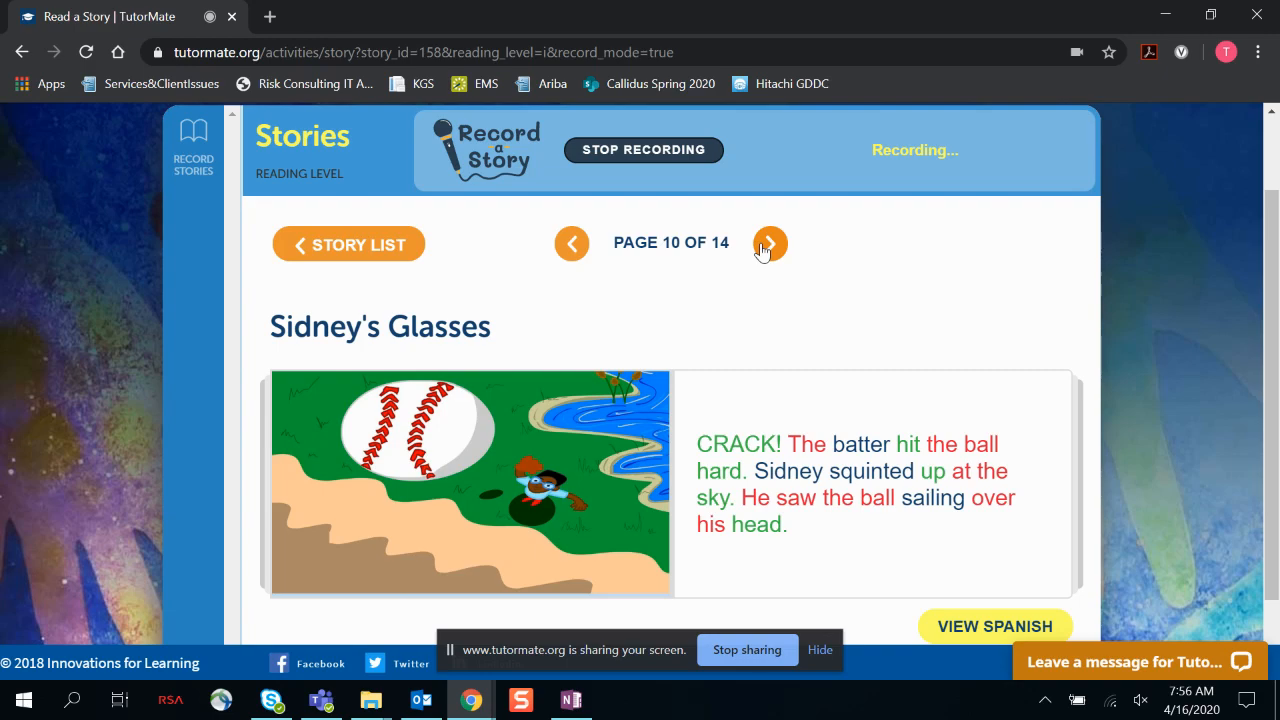
pyautogui.click(769, 243)
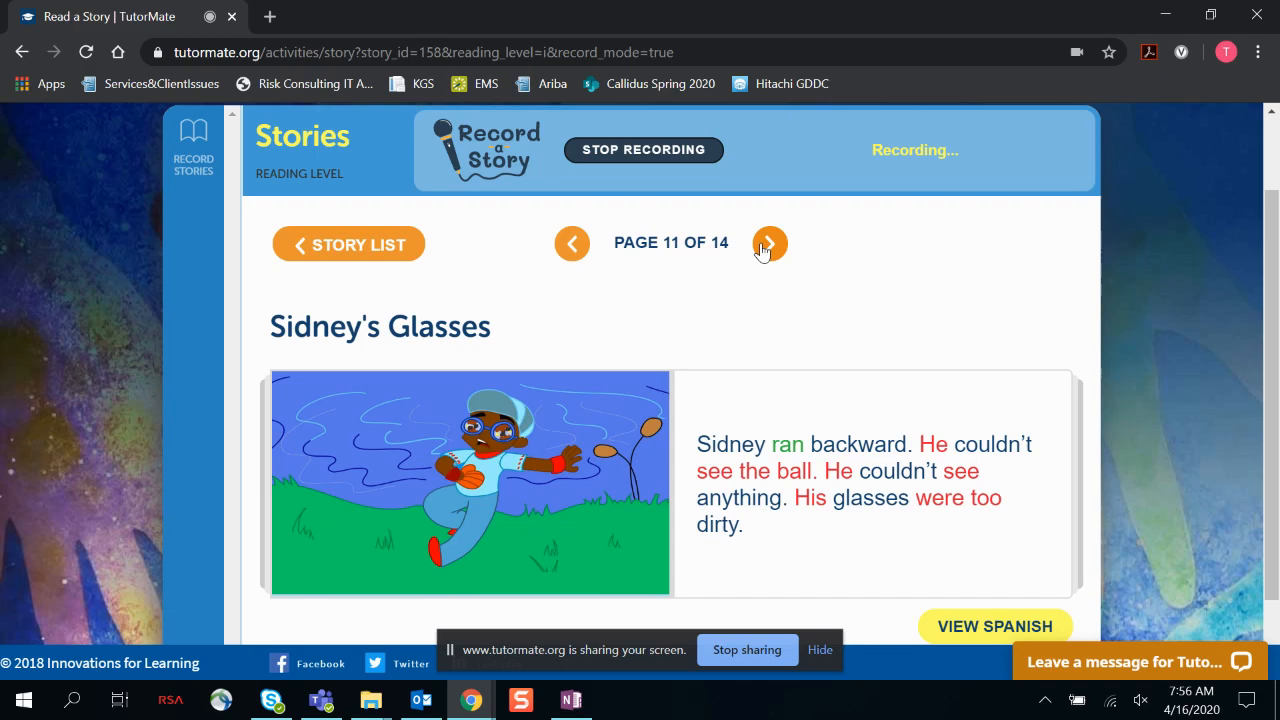
# - Turn pages 12 and 13 to reach page 14's three comprehension questions
pyautogui.click(769, 242)
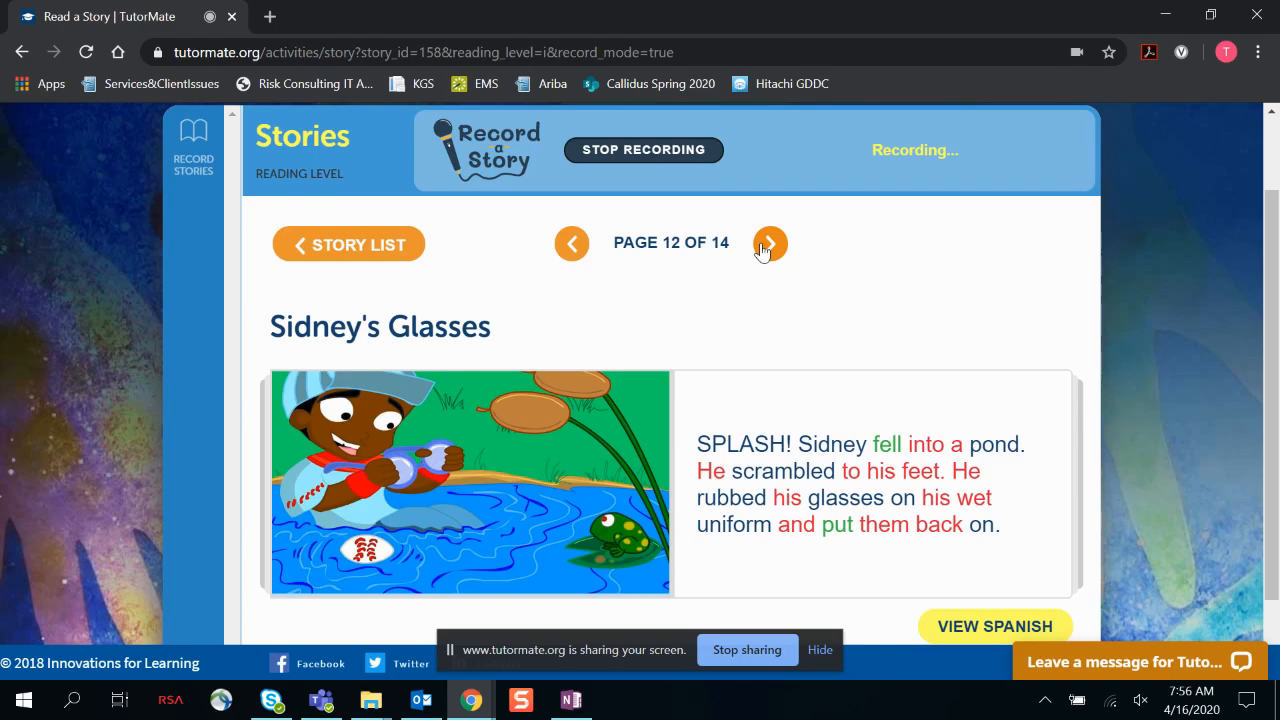
pyautogui.click(769, 243)
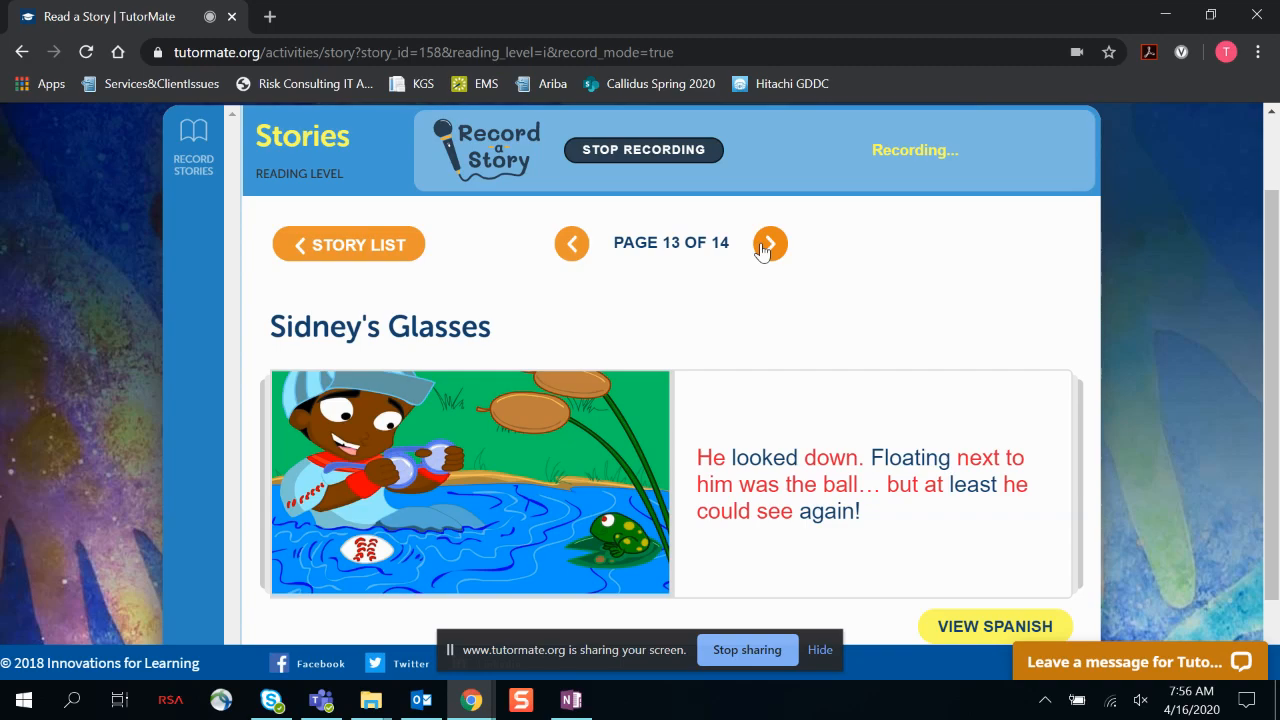
pyautogui.click(769, 242)
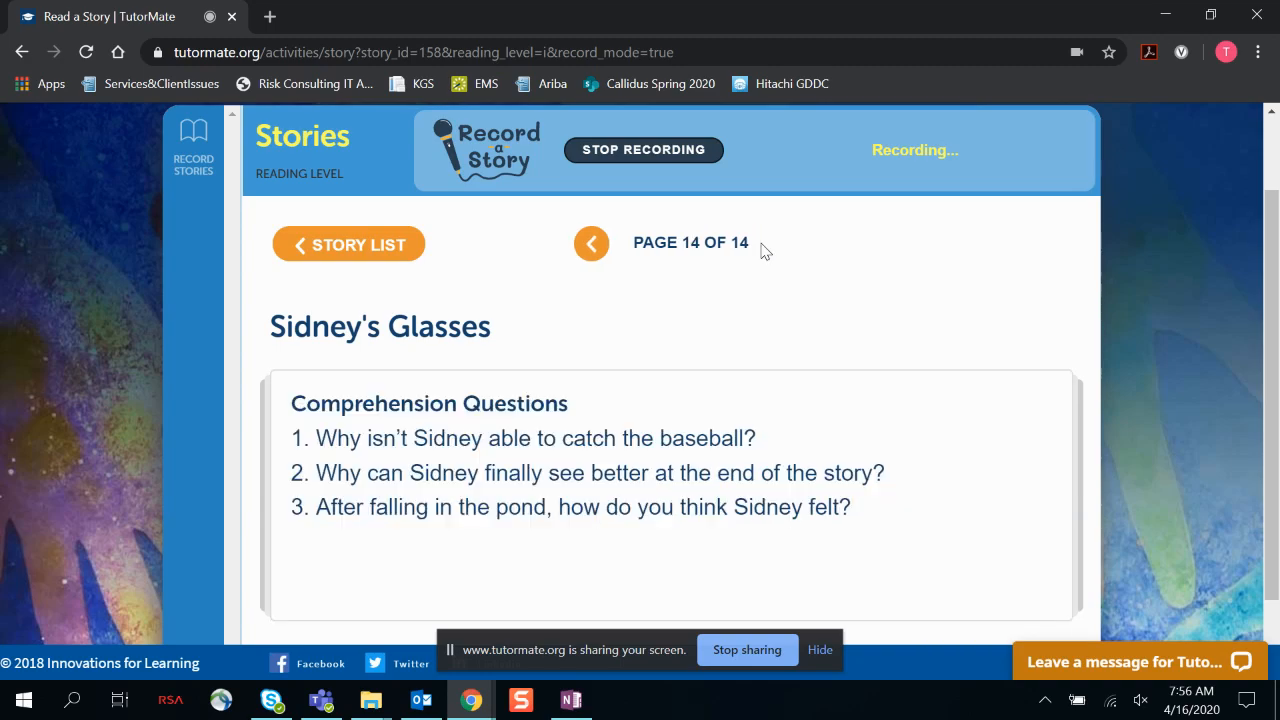